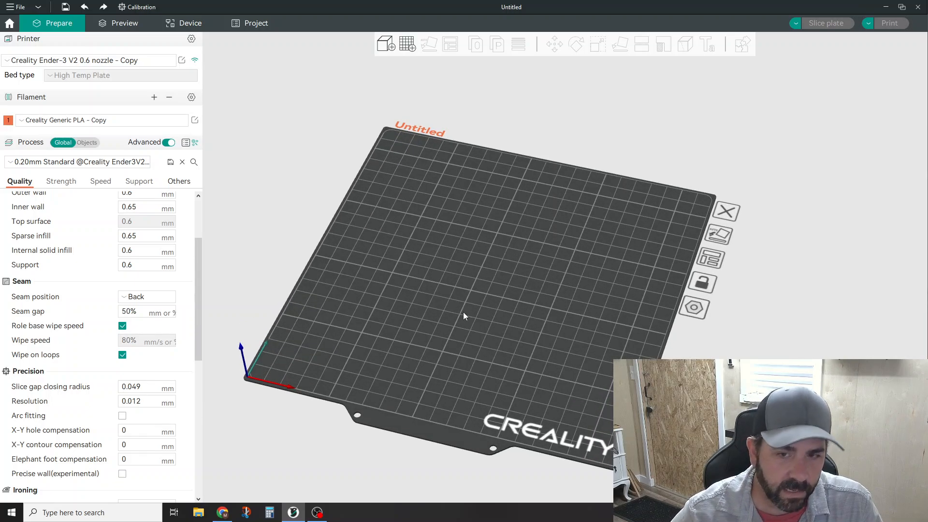
{"action": "mouse_move", "coordinate": [453, 307]}
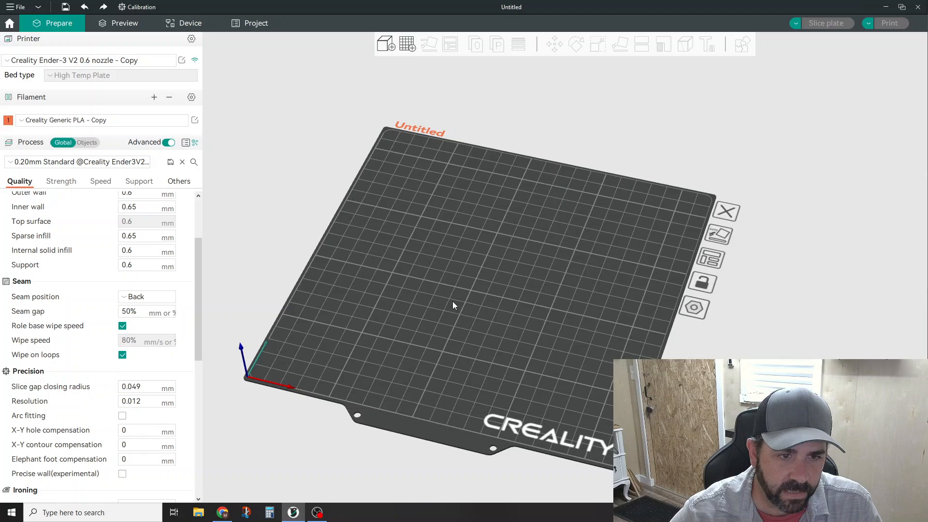
Step: Add a cylinder primitive to the plate and move it aside, repeating toward five cylinders
{"action": "right_click", "coordinate": [454, 305]}
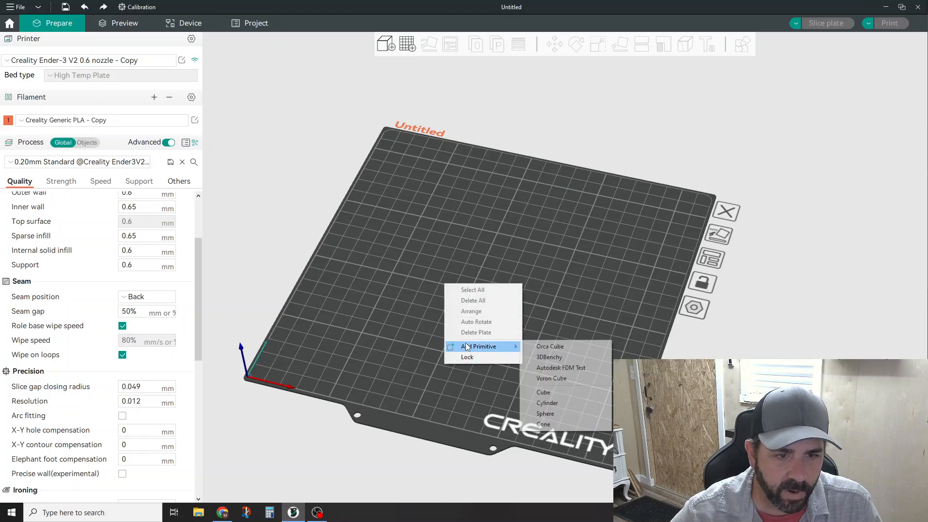
{"action": "left_click", "coordinate": [547, 403]}
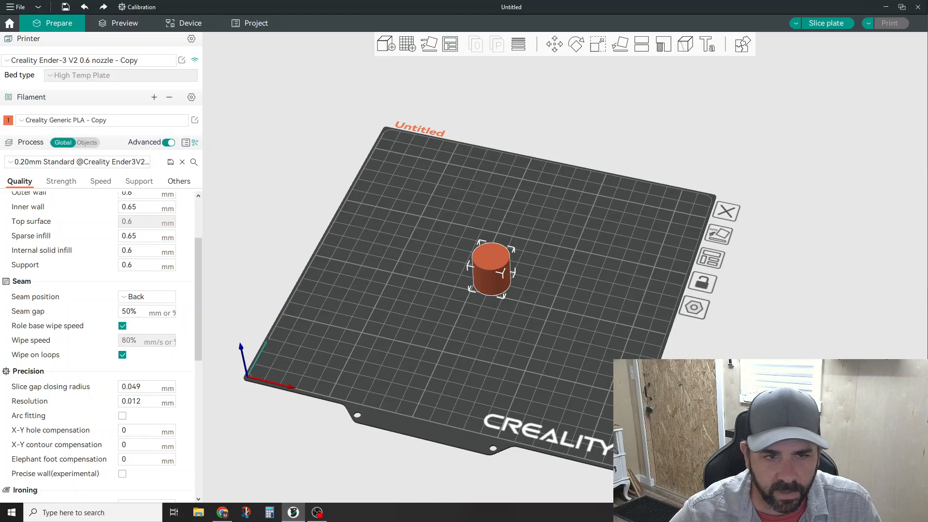
{"action": "left_click_drag", "start_coordinate": [490, 270], "coordinate": [419, 217]}
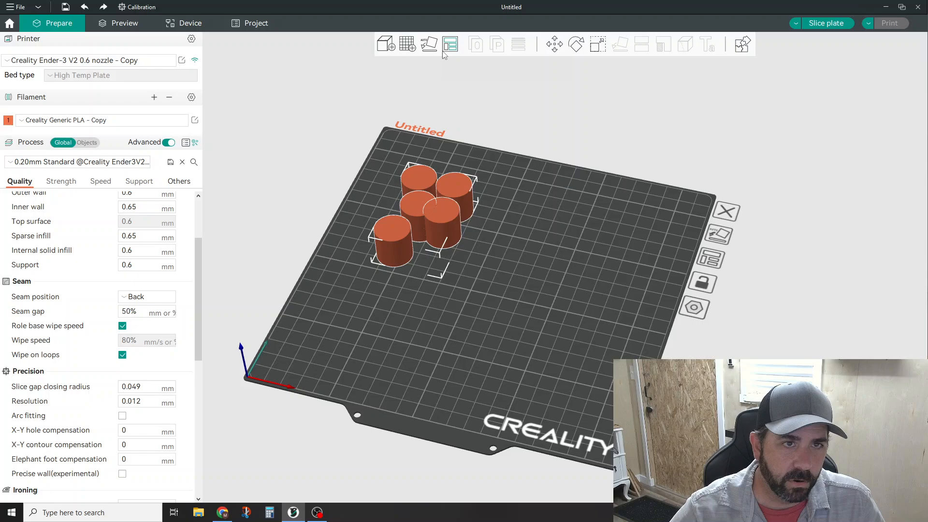
Step: Auto-arrange the cylinders with a spacing of 55, leaving four on plate one and one on a second plate
{"action": "left_click", "coordinate": [450, 43]}
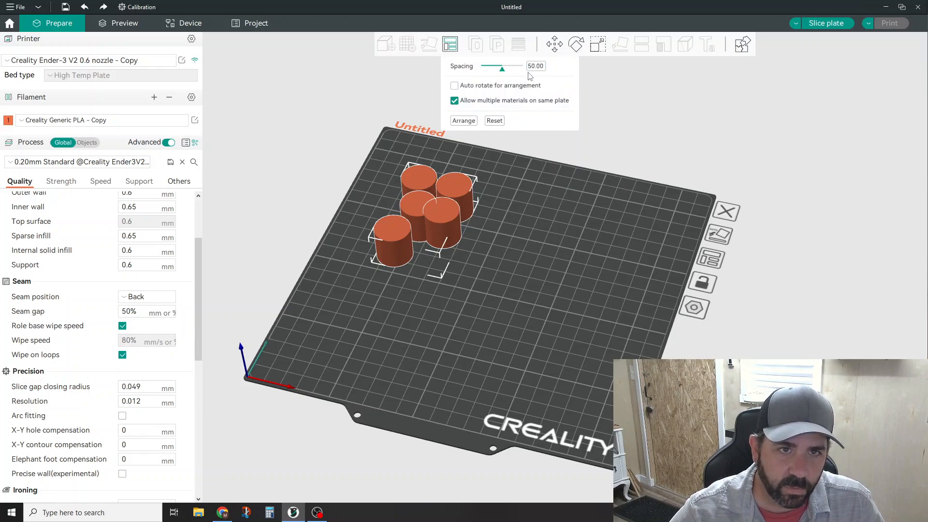
{"action": "type", "text": "55"}
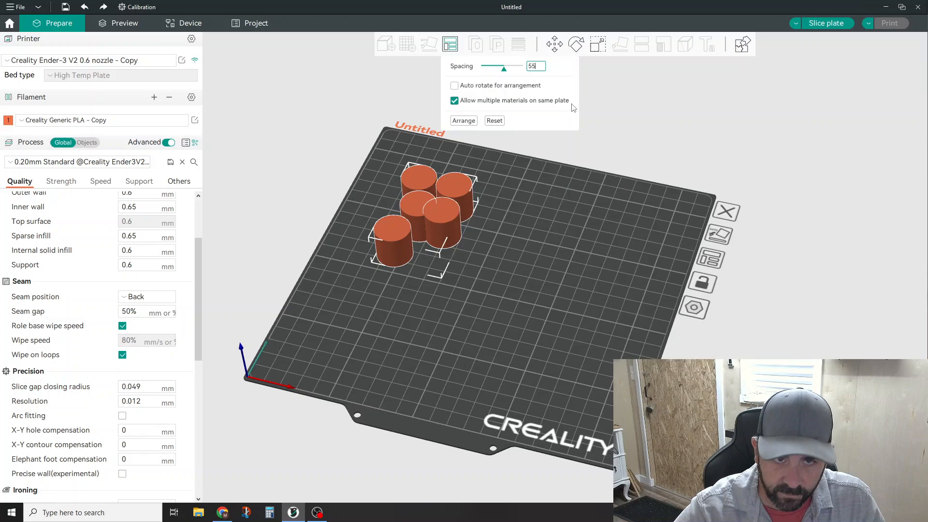
{"action": "left_click", "coordinate": [464, 120]}
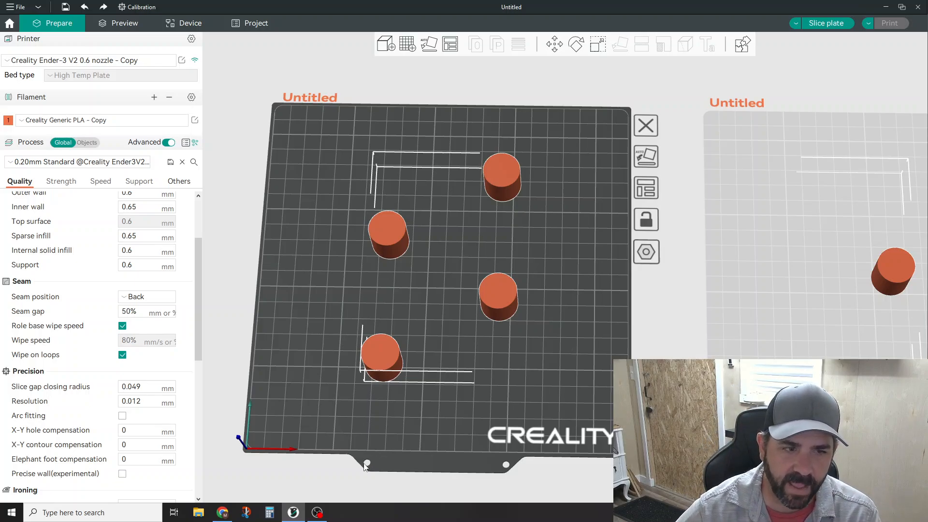
{"action": "mouse_move", "coordinate": [484, 354]}
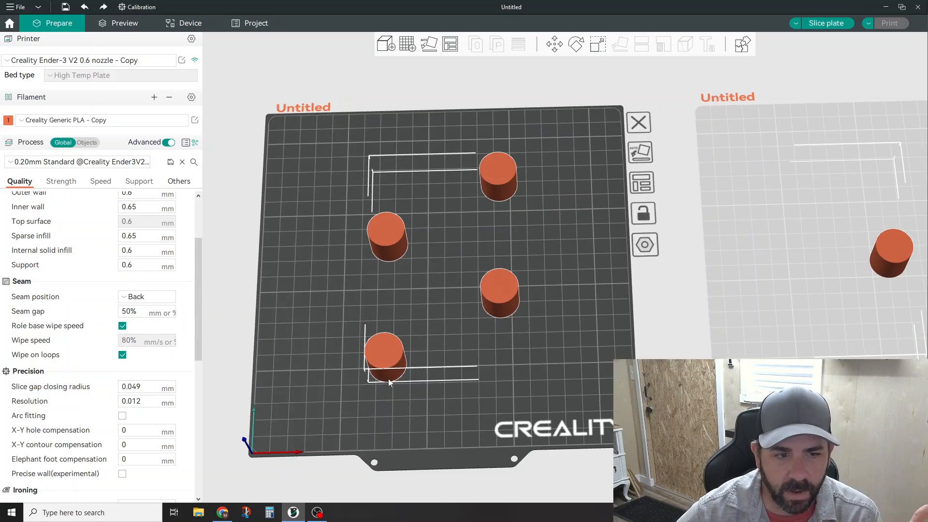
{"action": "mouse_move", "coordinate": [889, 246]}
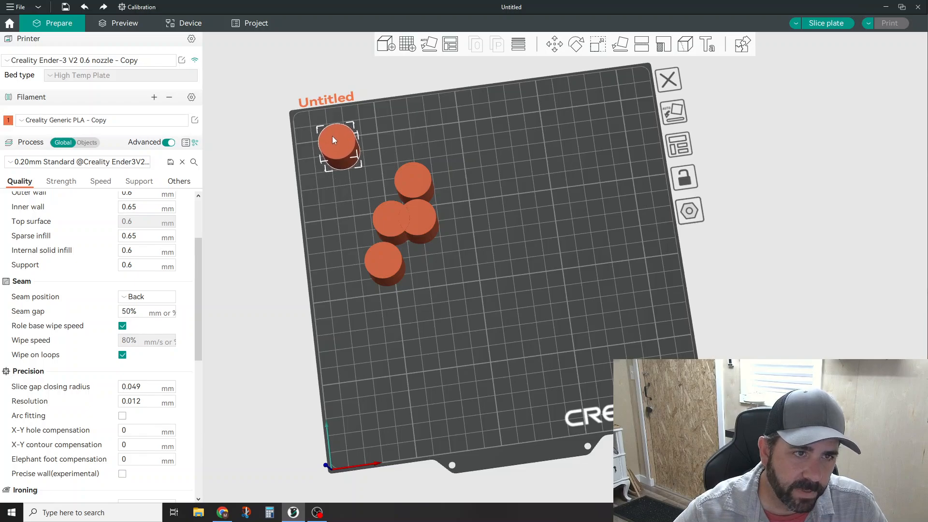
Step: Drag cylinders toward the plate corners so all five share one plate, one centered
{"action": "left_click_drag", "start_coordinate": [338, 146], "coordinate": [616, 107]}
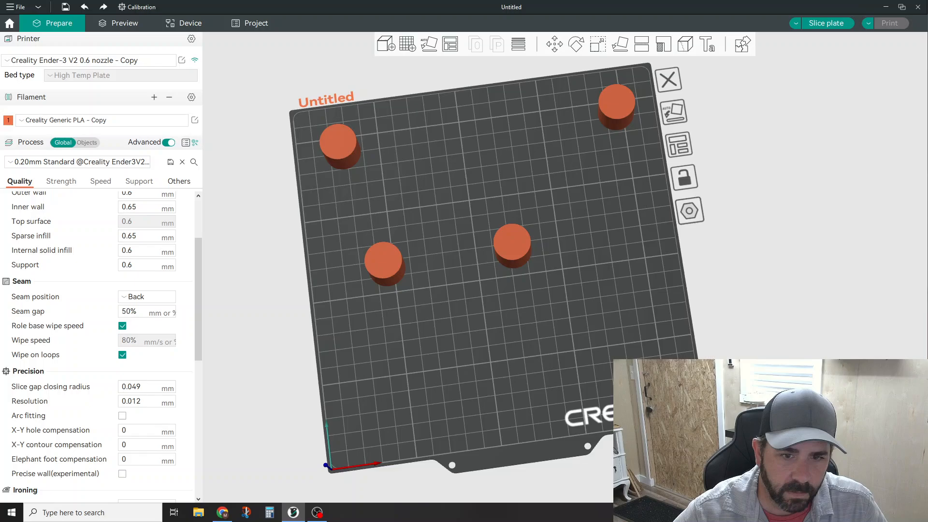
{"action": "left_click_drag", "start_coordinate": [383, 259], "coordinate": [361, 423]}
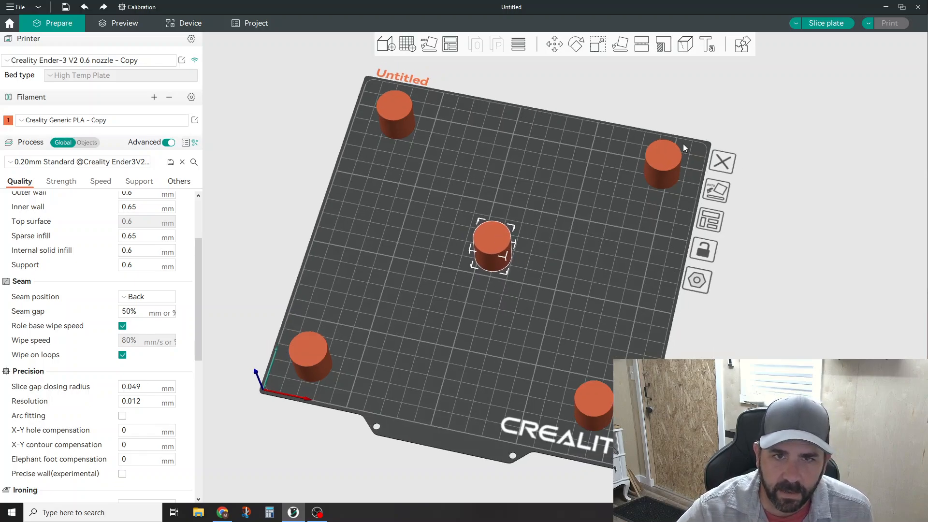
{"action": "mouse_move", "coordinate": [494, 248]}
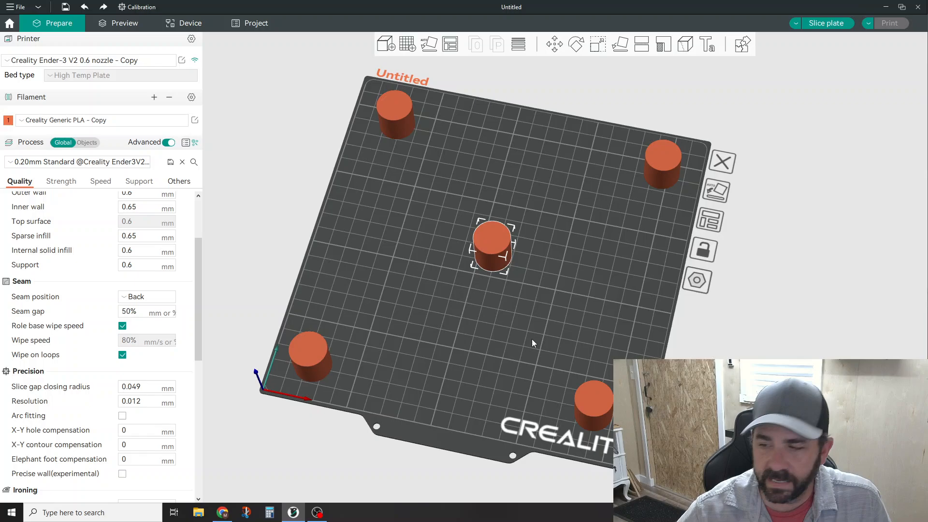
{"action": "mouse_move", "coordinate": [524, 338]}
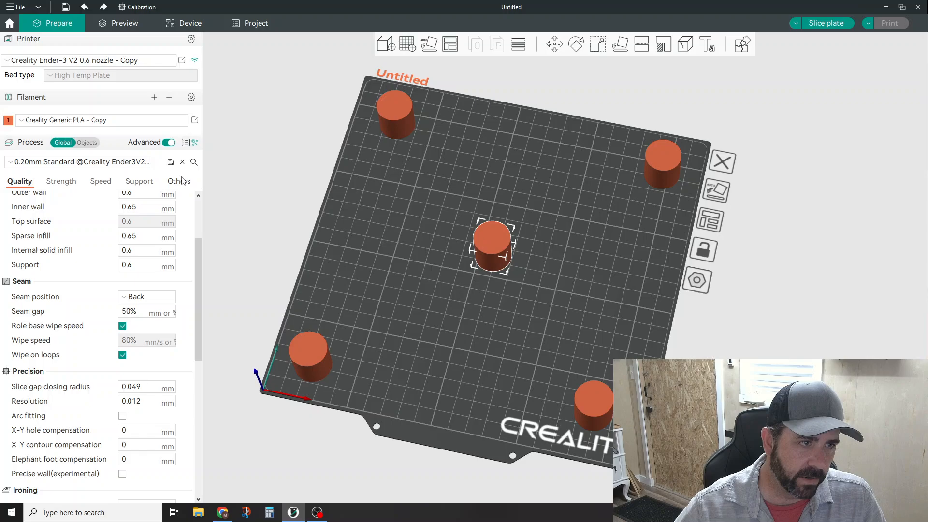
Step: Under Others > Special mode, set Print sequence to By object
{"action": "left_click", "coordinate": [178, 181]}
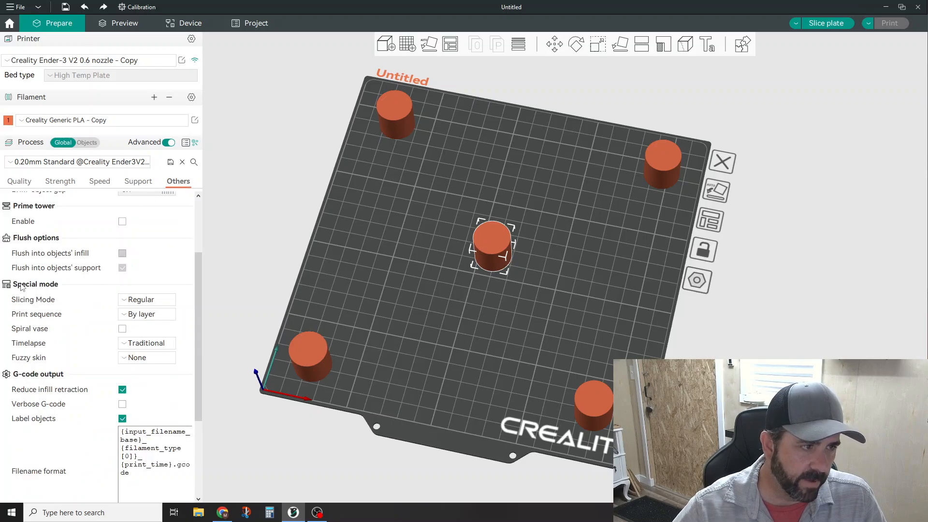
{"action": "mouse_move", "coordinate": [36, 314]}
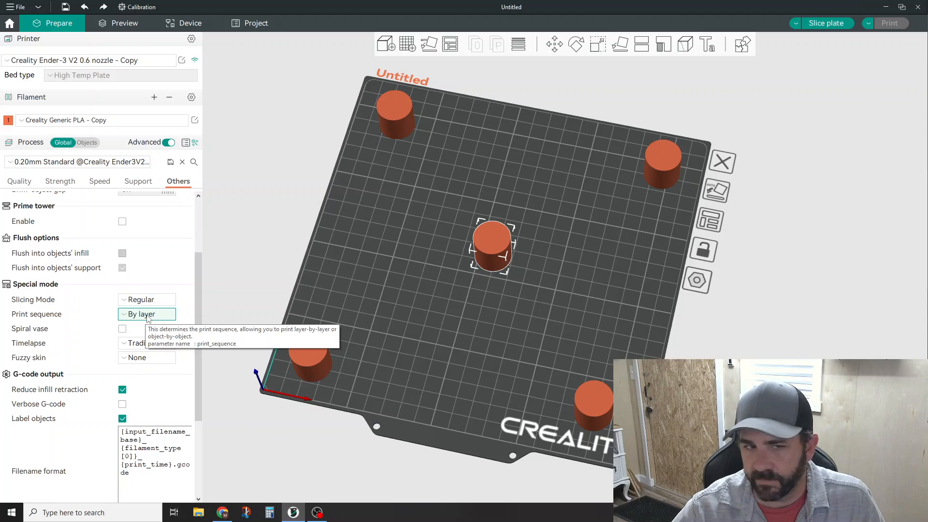
{"action": "left_click", "coordinate": [146, 313]}
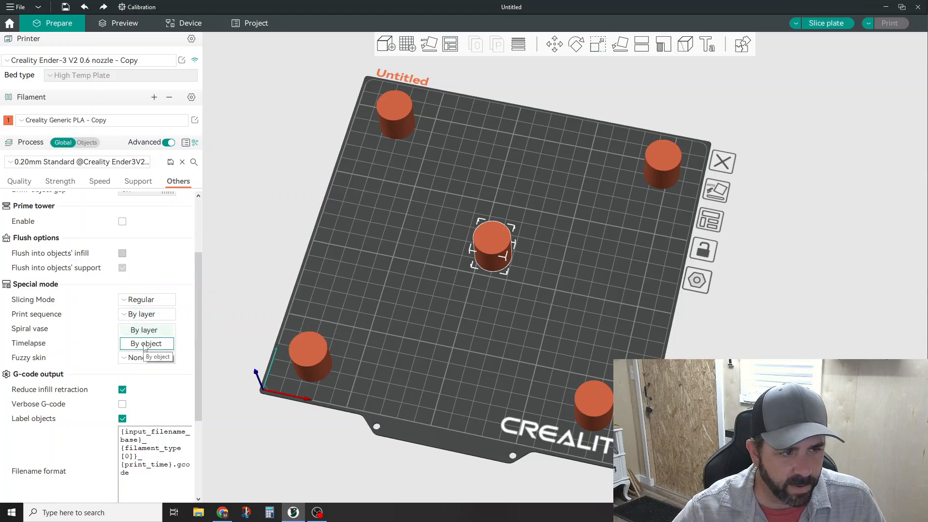
{"action": "left_click", "coordinate": [146, 343]}
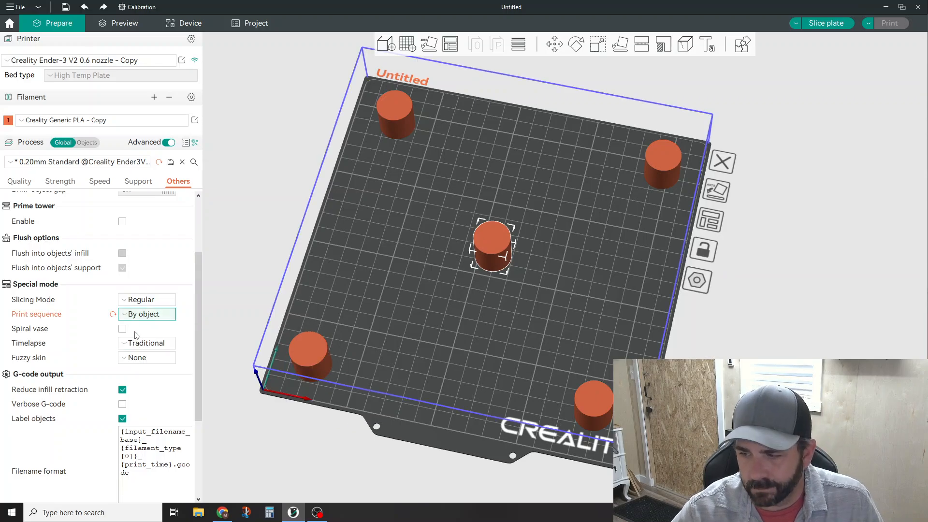
{"action": "mouse_move", "coordinate": [146, 313]}
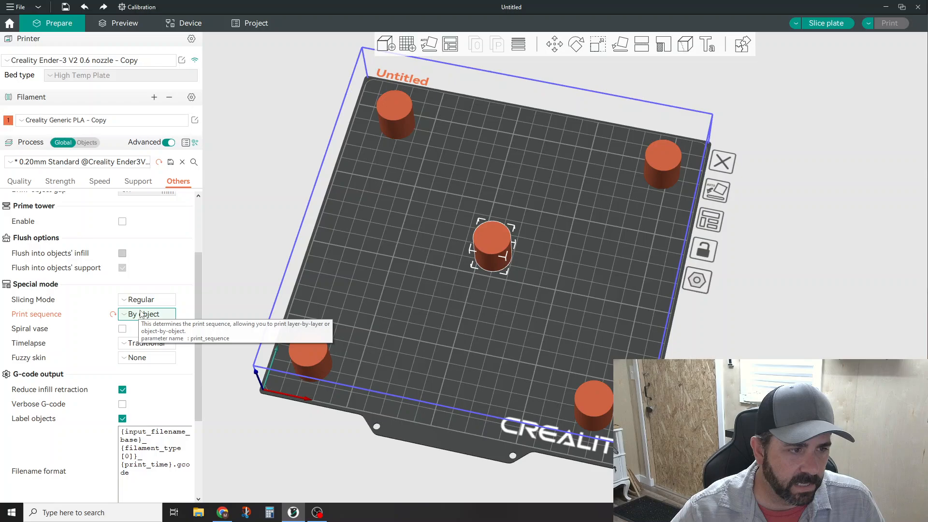
{"action": "left_click", "coordinate": [145, 313]}
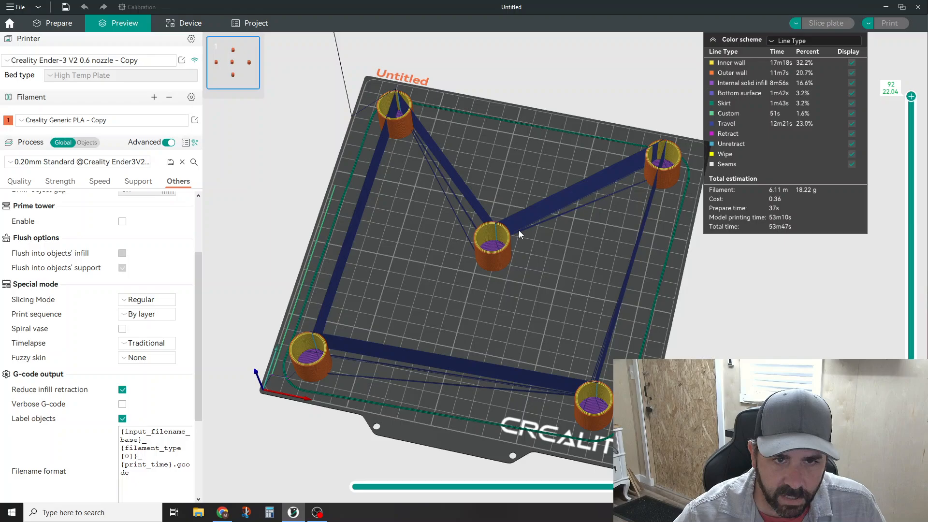
{"action": "mouse_move", "coordinate": [375, 344]}
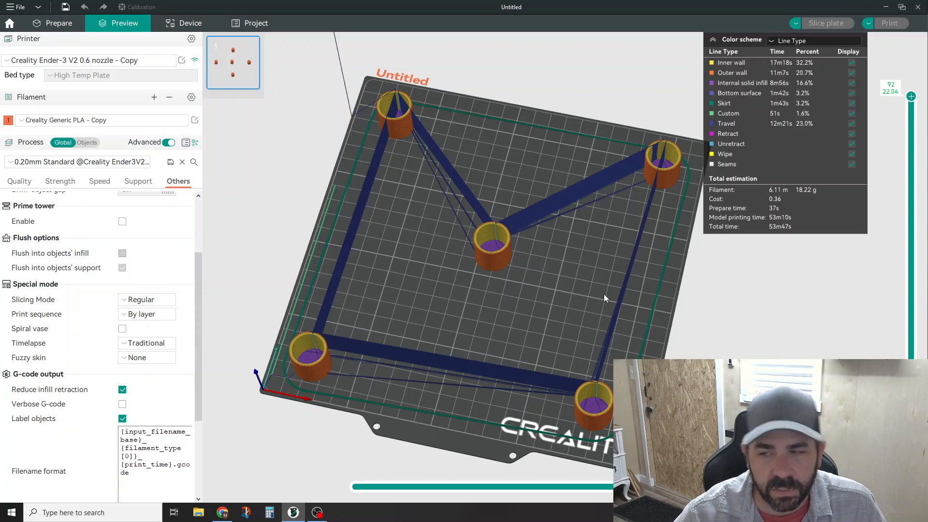
{"action": "mouse_move", "coordinate": [615, 294]}
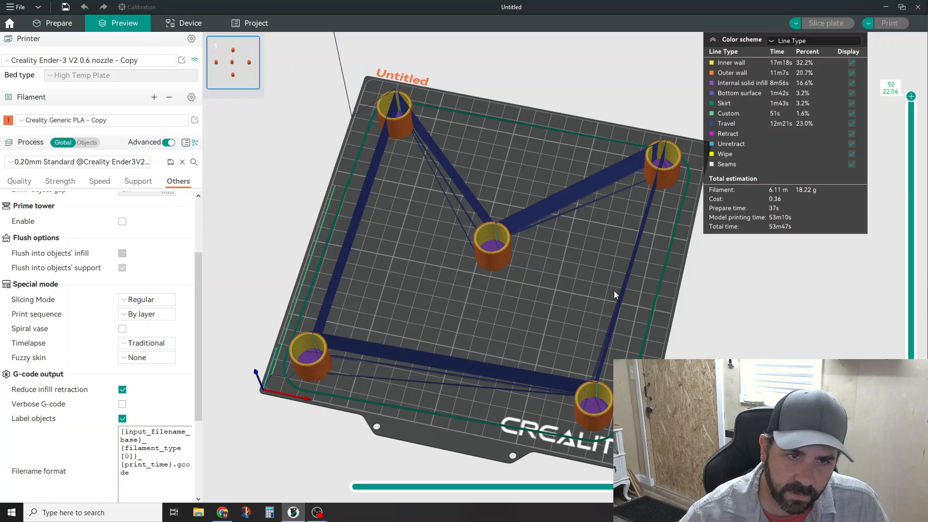
{"action": "mouse_move", "coordinate": [616, 271]}
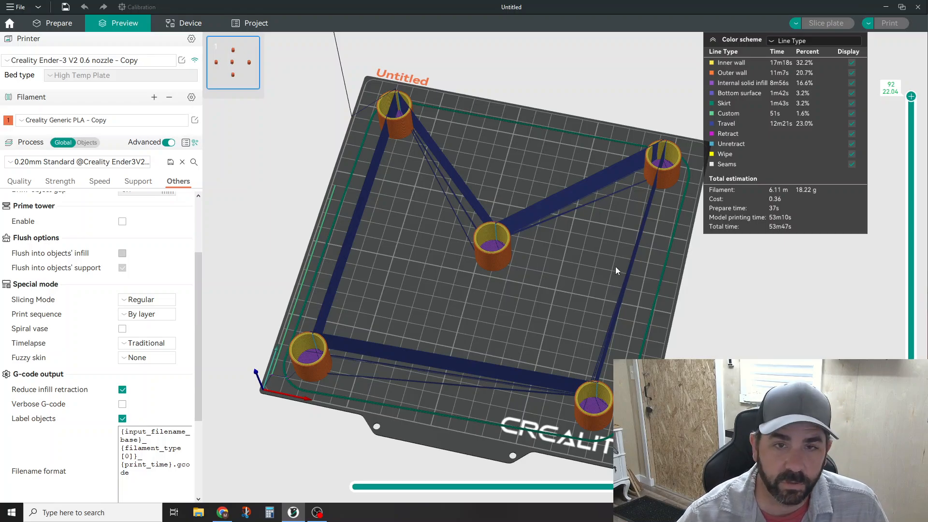
Step: Orbit the sliced preview to view the cylinders and travel paths from a lower angle
{"action": "left_click_drag", "start_coordinate": [615, 271], "coordinate": [655, 312]}
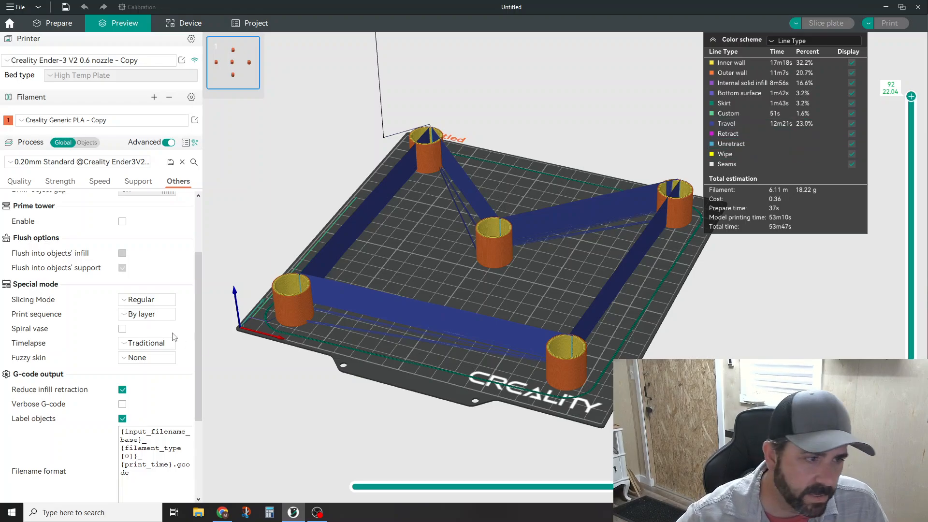
Step: Set Print sequence to By object and re-slice the plate, giving about 1h17m total time
{"action": "left_click", "coordinate": [147, 313]}
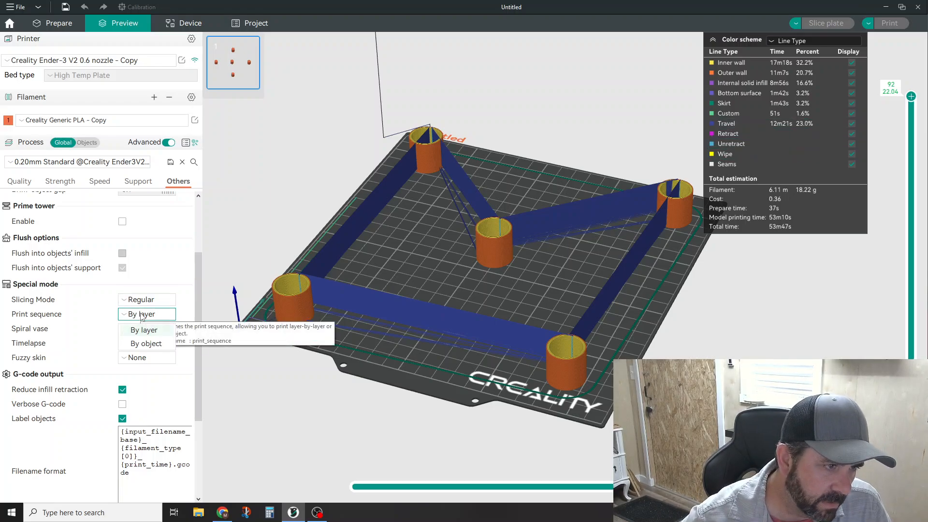
{"action": "left_click", "coordinate": [146, 343]}
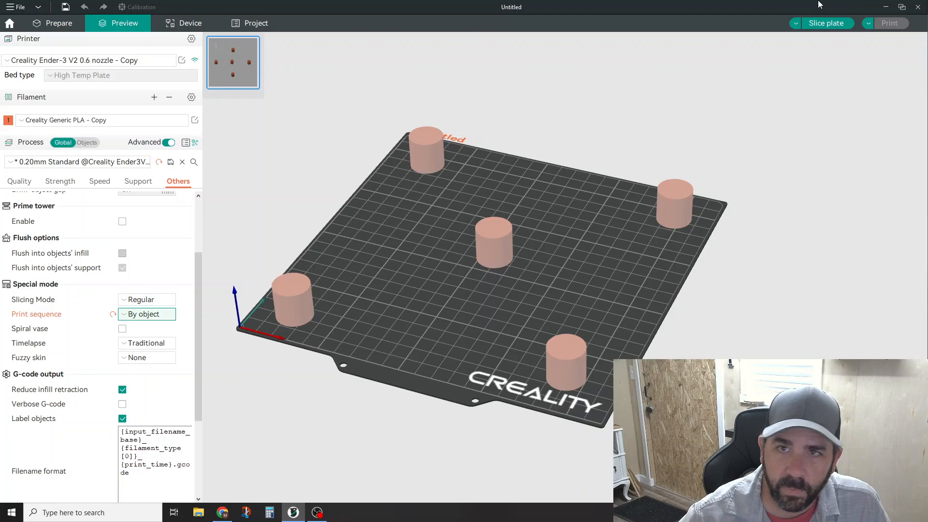
{"action": "left_click", "coordinate": [824, 24]}
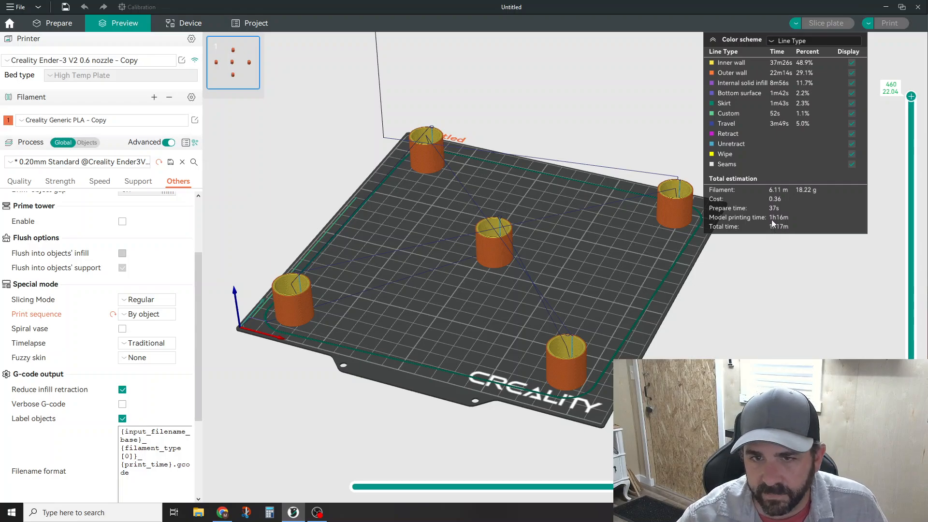
{"action": "mouse_move", "coordinate": [776, 237]}
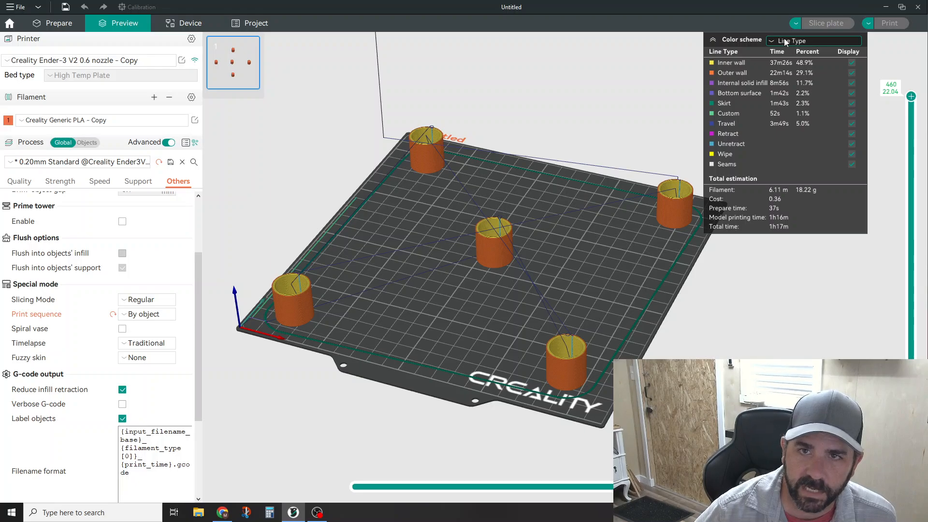
Step: Change the preview color scheme from Line Type to Speed
{"action": "left_click", "coordinate": [813, 40]}
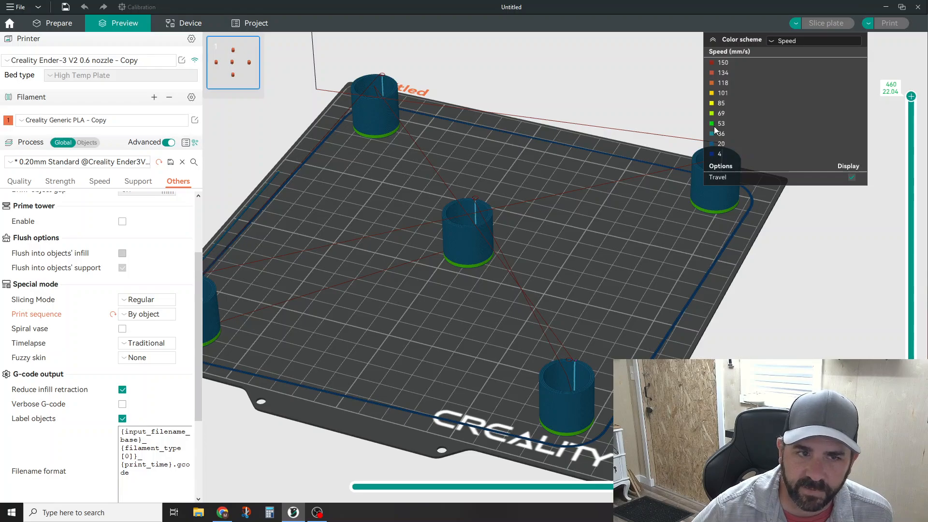
{"action": "mouse_move", "coordinate": [689, 254]}
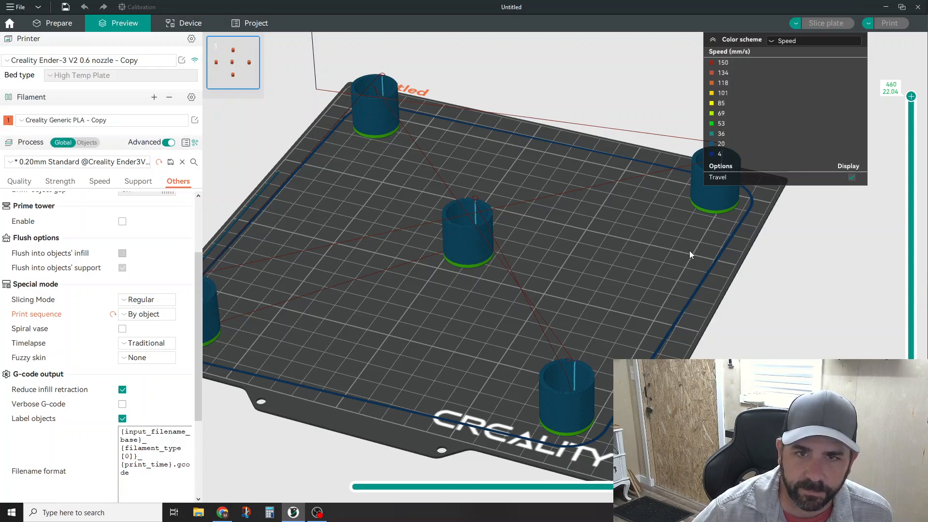
{"action": "mouse_move", "coordinate": [701, 248]}
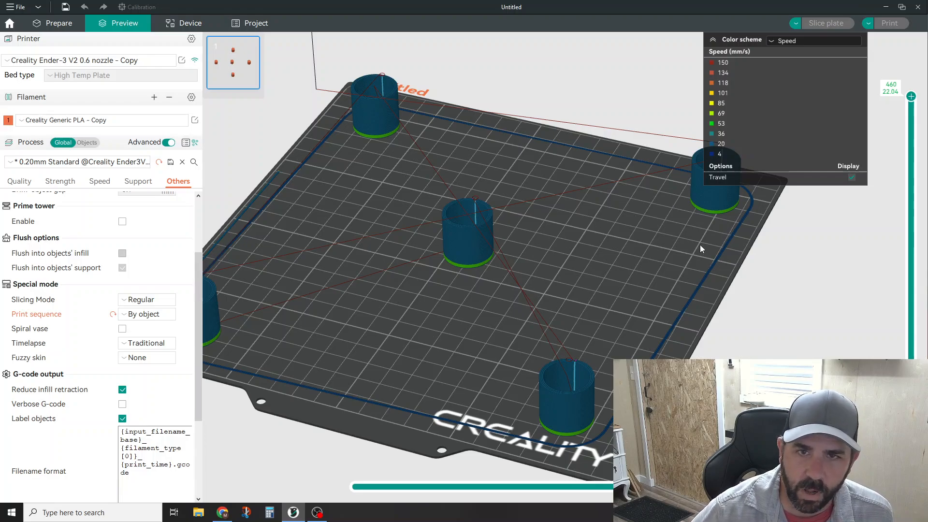
{"action": "mouse_move", "coordinate": [736, 146]}
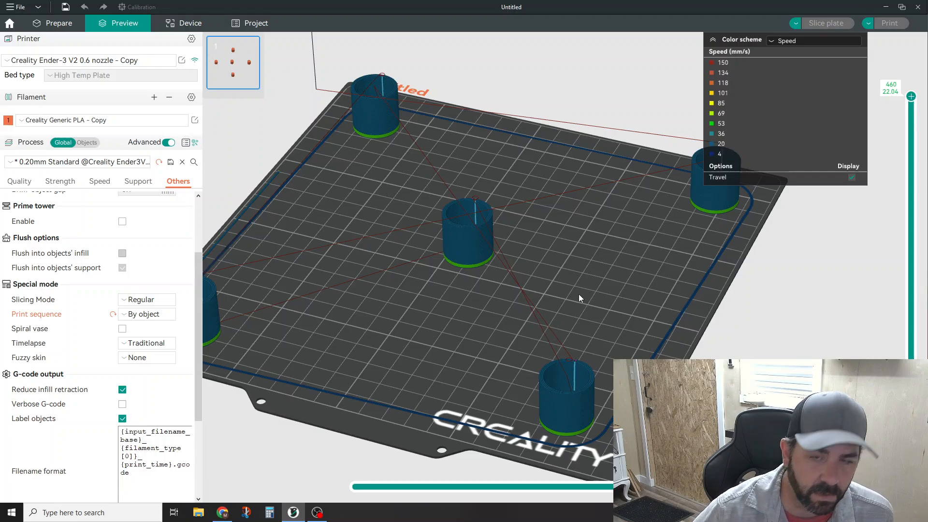
{"action": "mouse_move", "coordinate": [613, 281]}
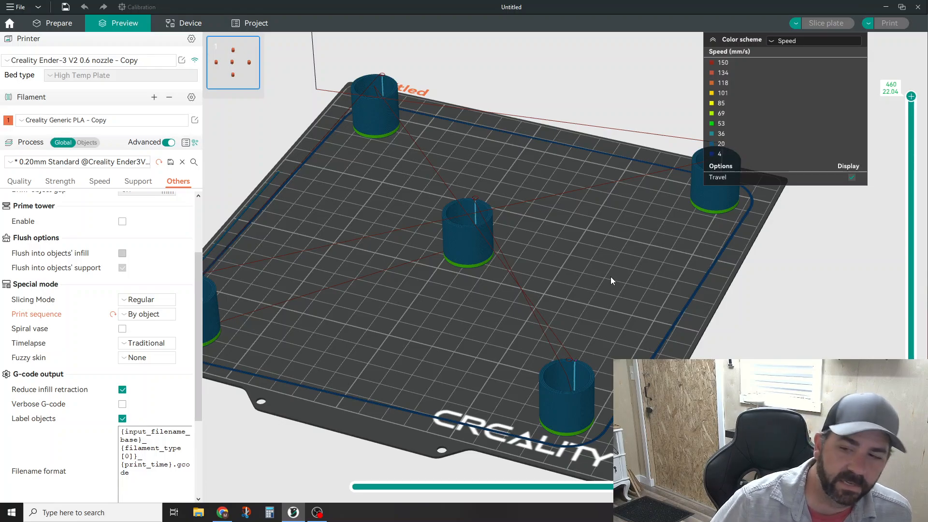
{"action": "mouse_move", "coordinate": [615, 276]}
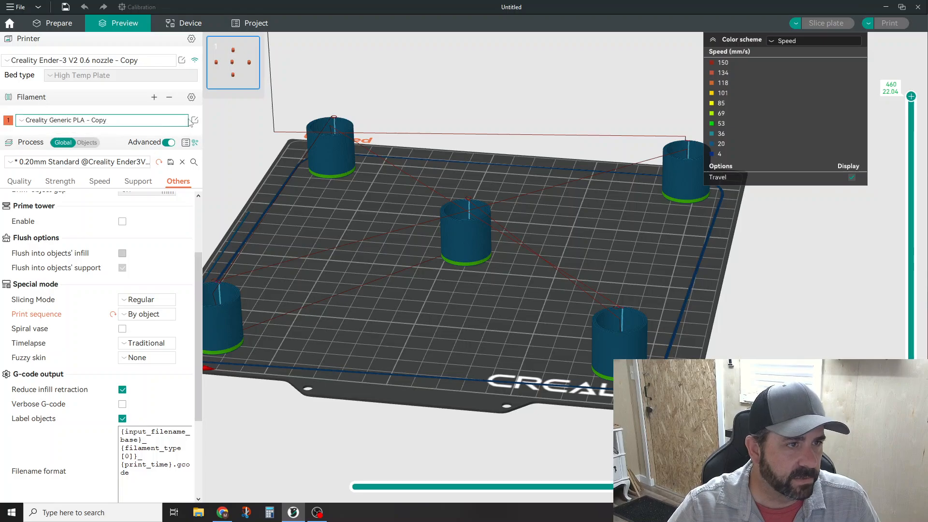
Step: In the filament preset's Cooling settings, set Min print speed to 50 mm/s
{"action": "left_click", "coordinate": [195, 120]}
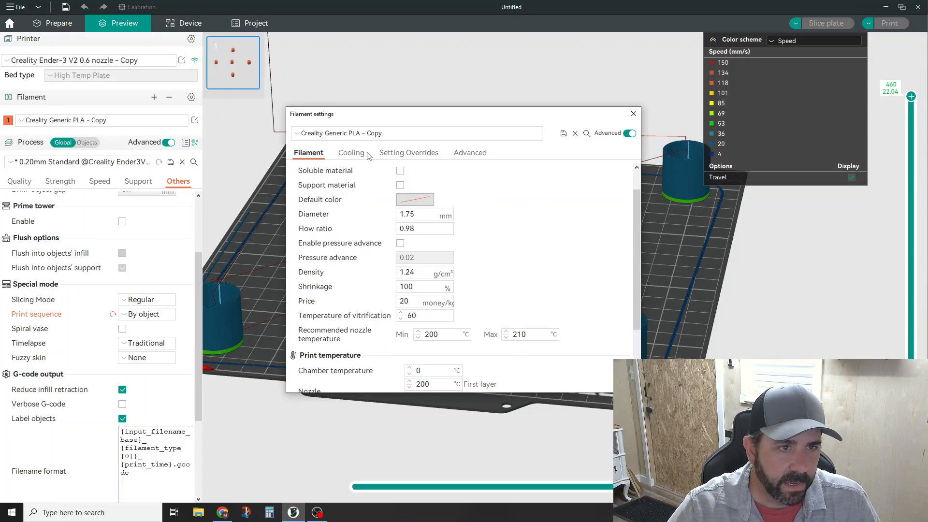
{"action": "left_click", "coordinate": [350, 152]}
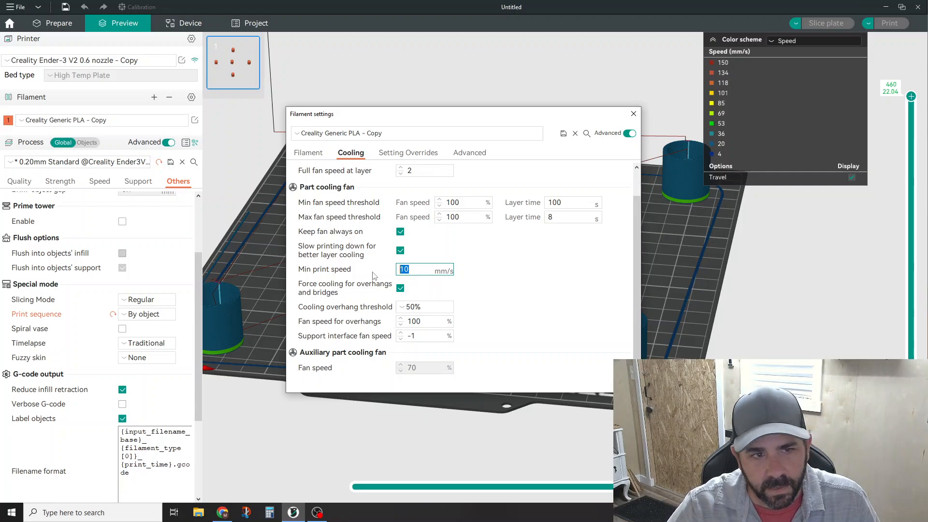
{"action": "mouse_move", "coordinate": [507, 248]}
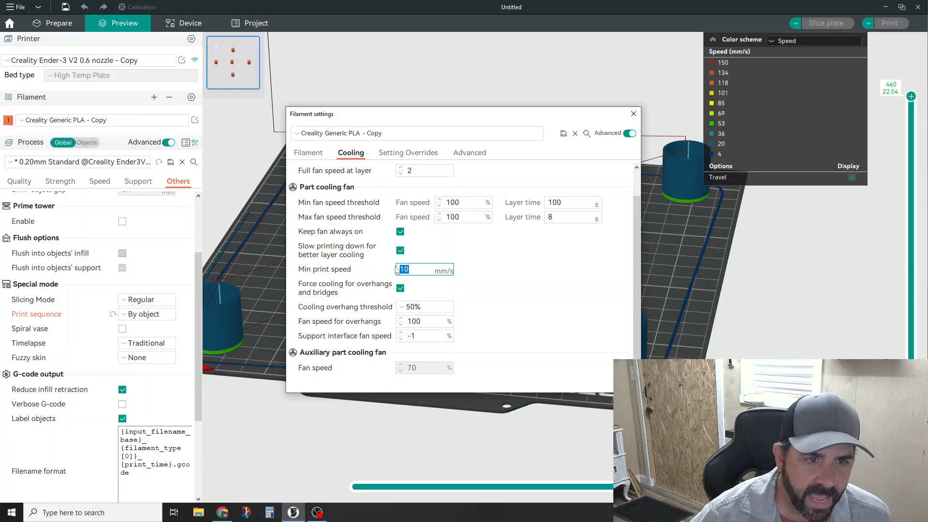
{"action": "mouse_move", "coordinate": [365, 272]}
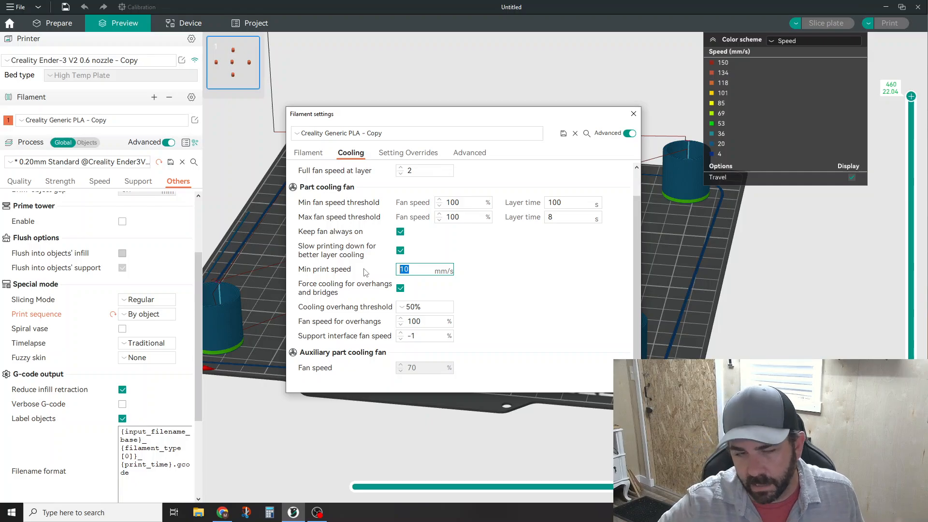
{"action": "type", "text": "50"}
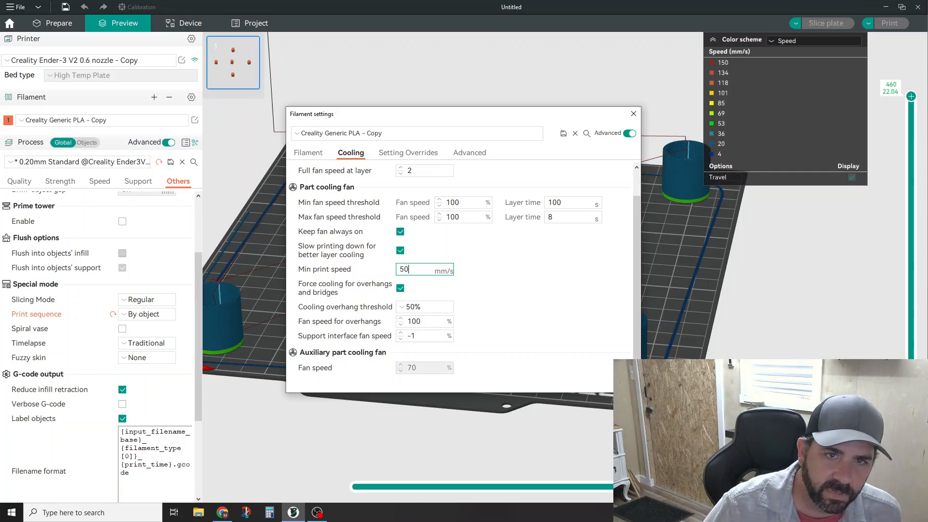
{"action": "mouse_move", "coordinate": [280, 331]}
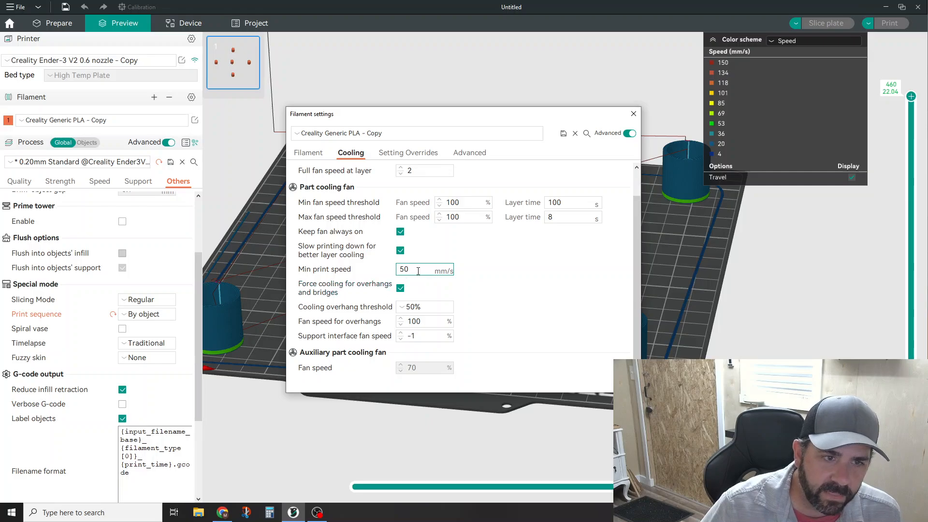
{"action": "left_click", "coordinate": [562, 134]}
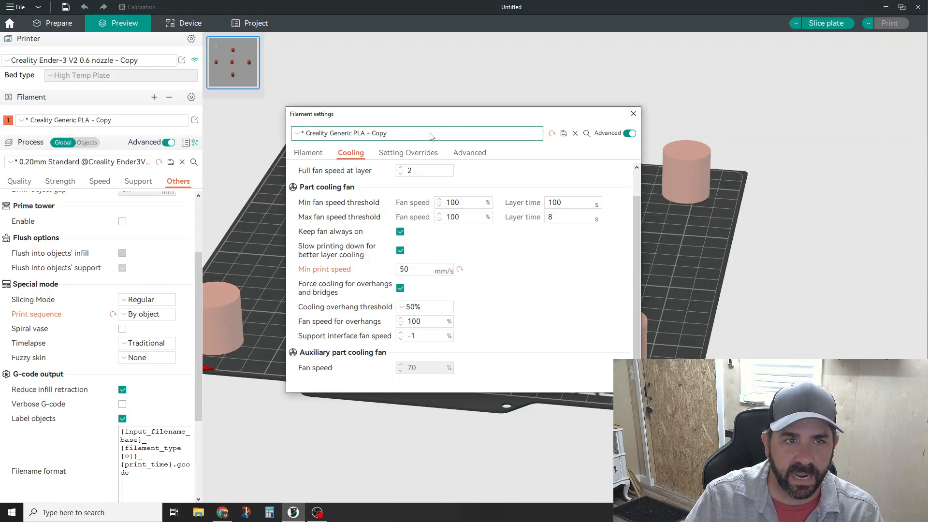
Step: Select the Creality Generic PLA - Seq preset, transferring the 50 mm/s min speed, and verify its settings
{"action": "left_click", "coordinate": [416, 133]}
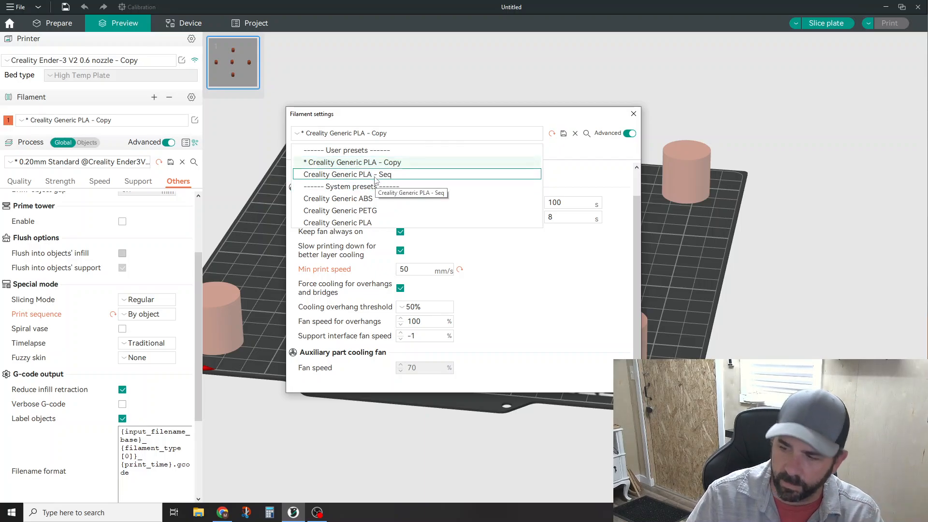
{"action": "mouse_move", "coordinate": [373, 162]}
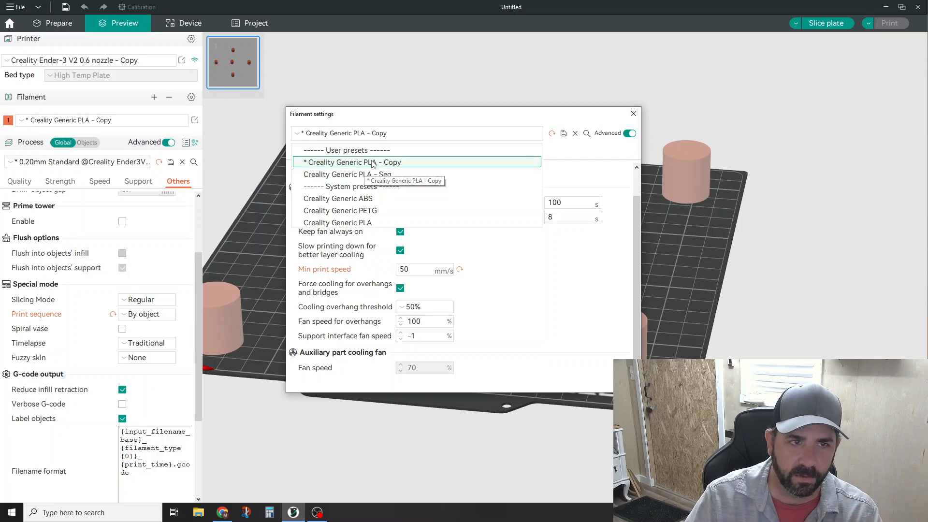
{"action": "mouse_move", "coordinate": [348, 174]}
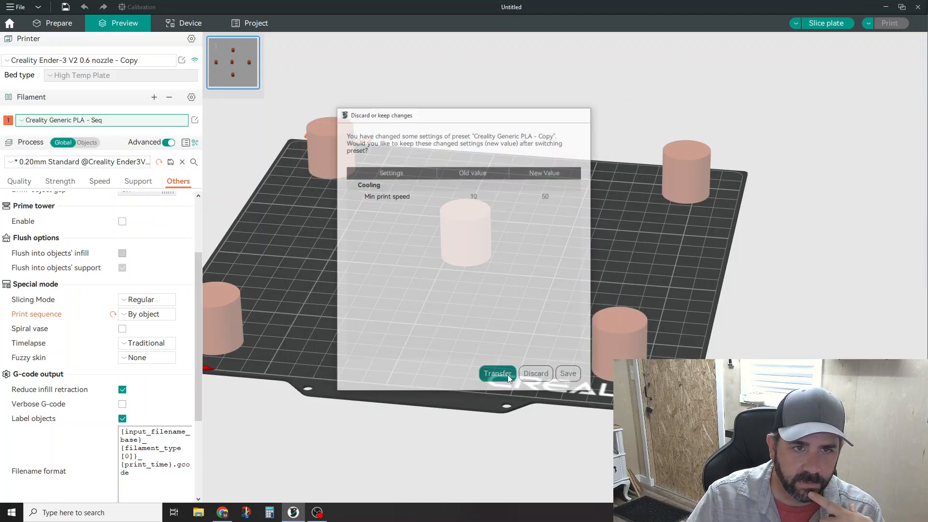
{"action": "left_click", "coordinate": [496, 373]}
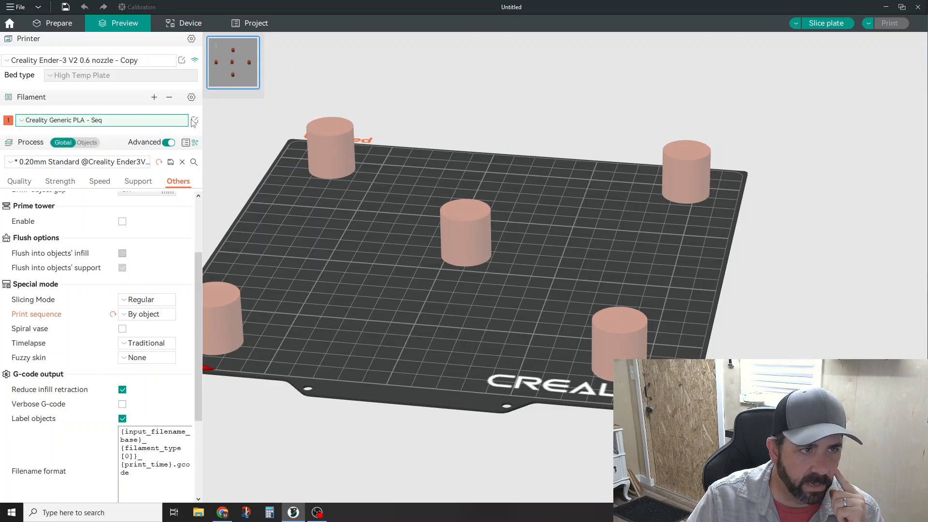
{"action": "left_click", "coordinate": [194, 121]}
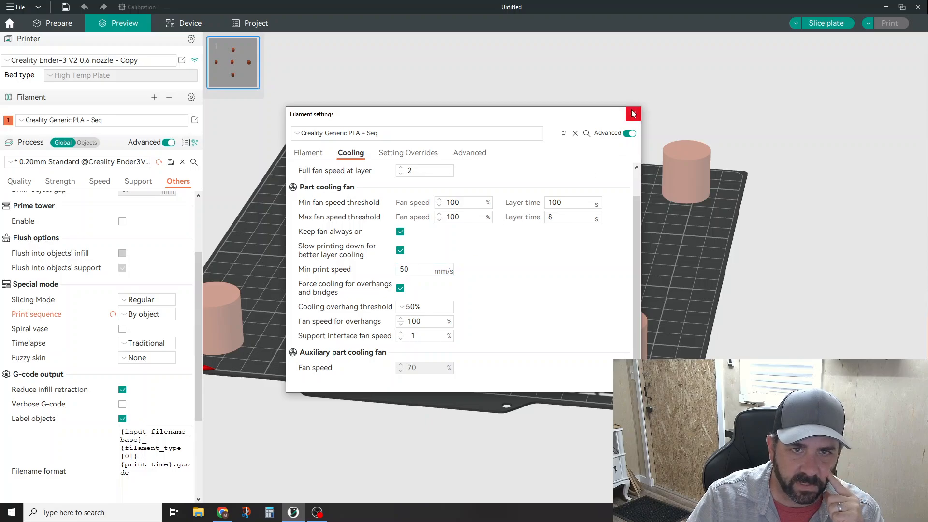
{"action": "left_click", "coordinate": [632, 113]}
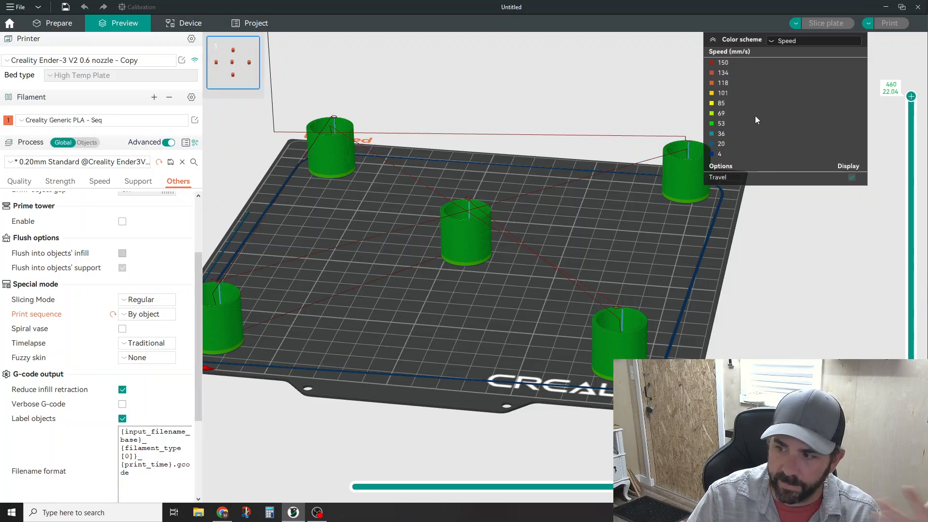
{"action": "mouse_move", "coordinate": [784, 77]}
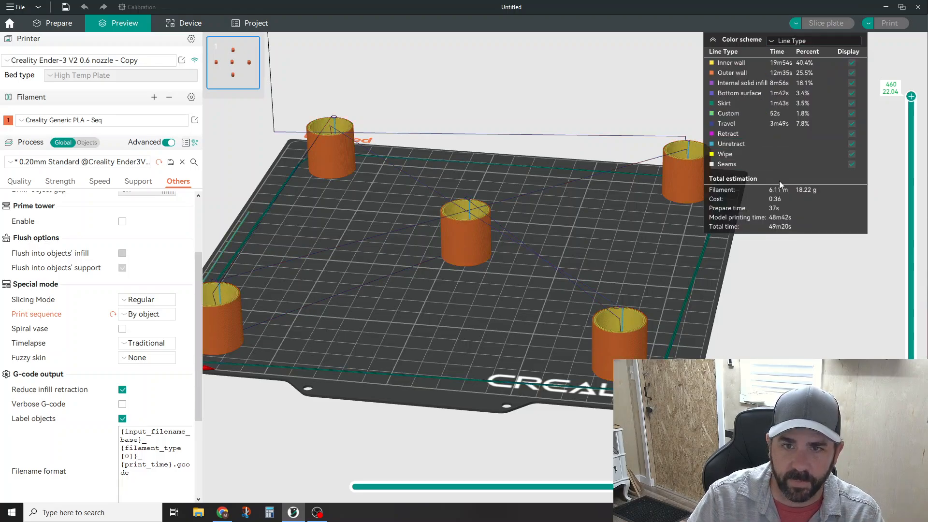
{"action": "mouse_move", "coordinate": [777, 231]}
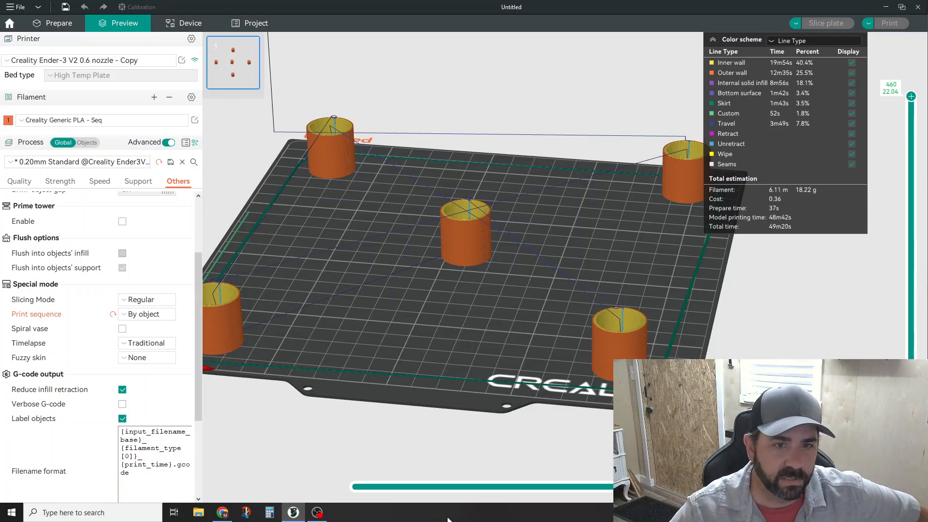
{"action": "mouse_move", "coordinate": [379, 460]}
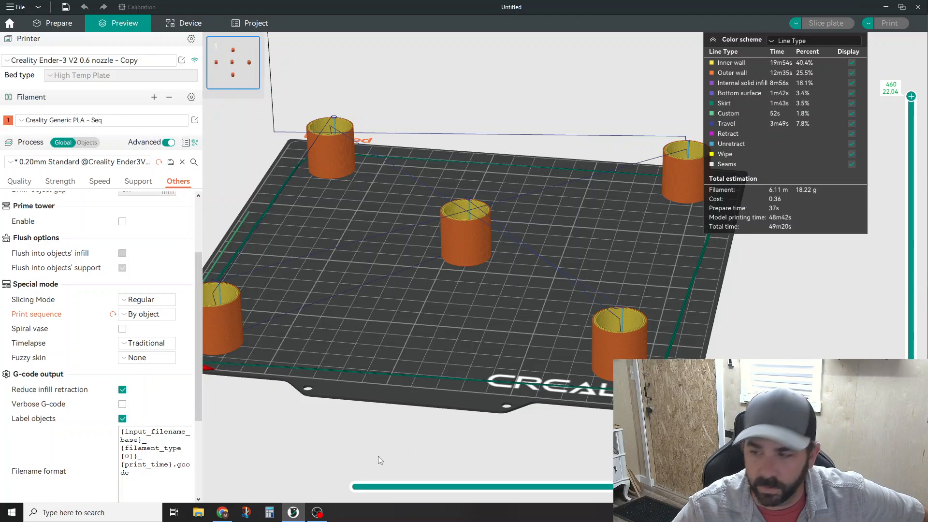